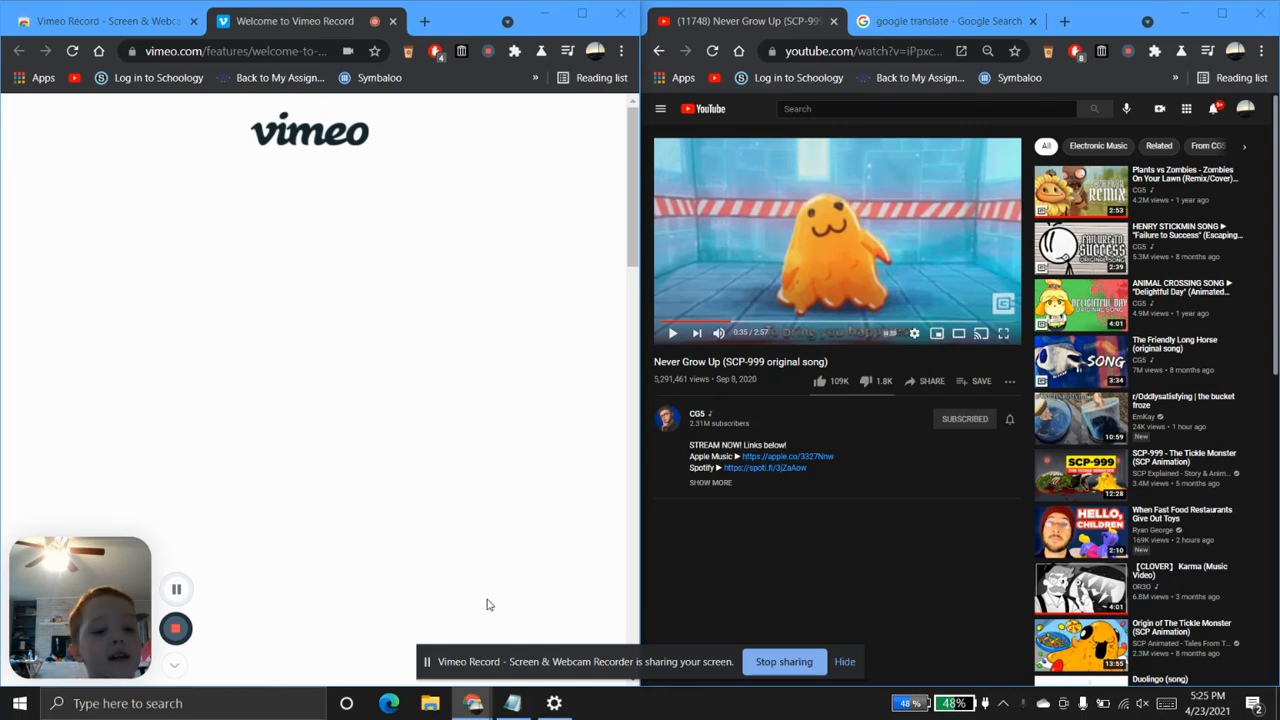
mouse_move(340, 166)
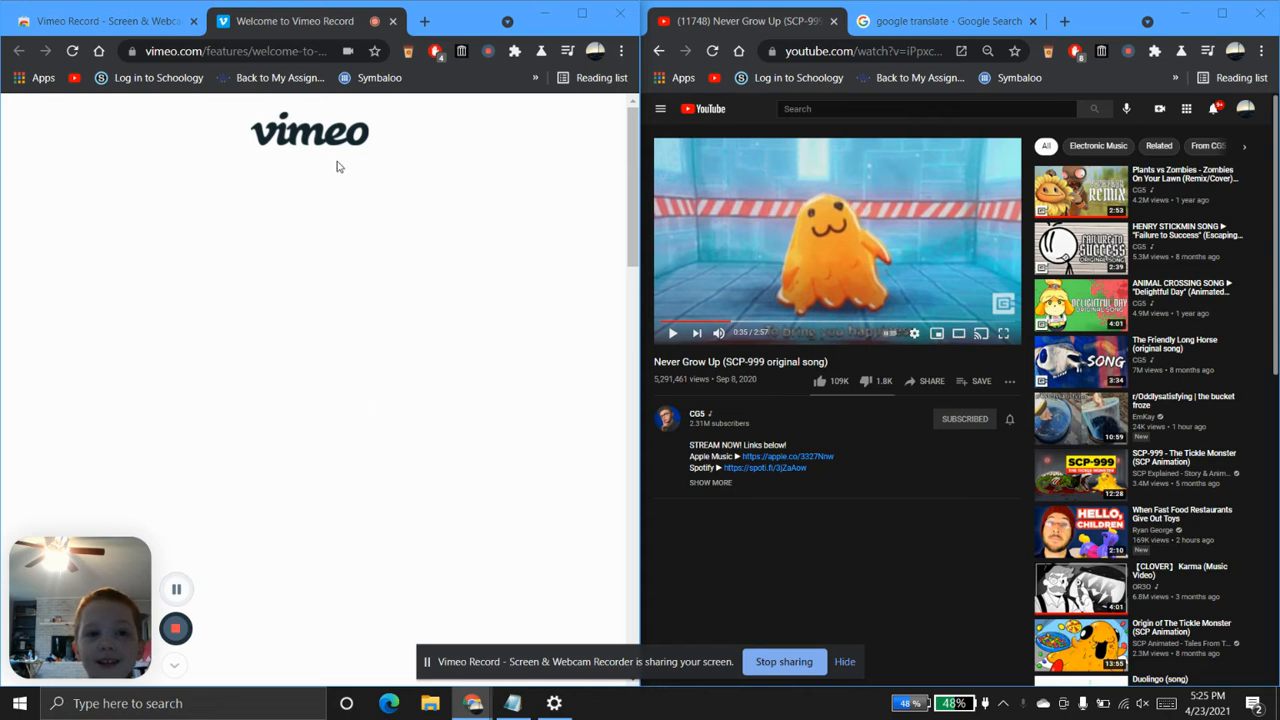
mouse_move(388, 152)
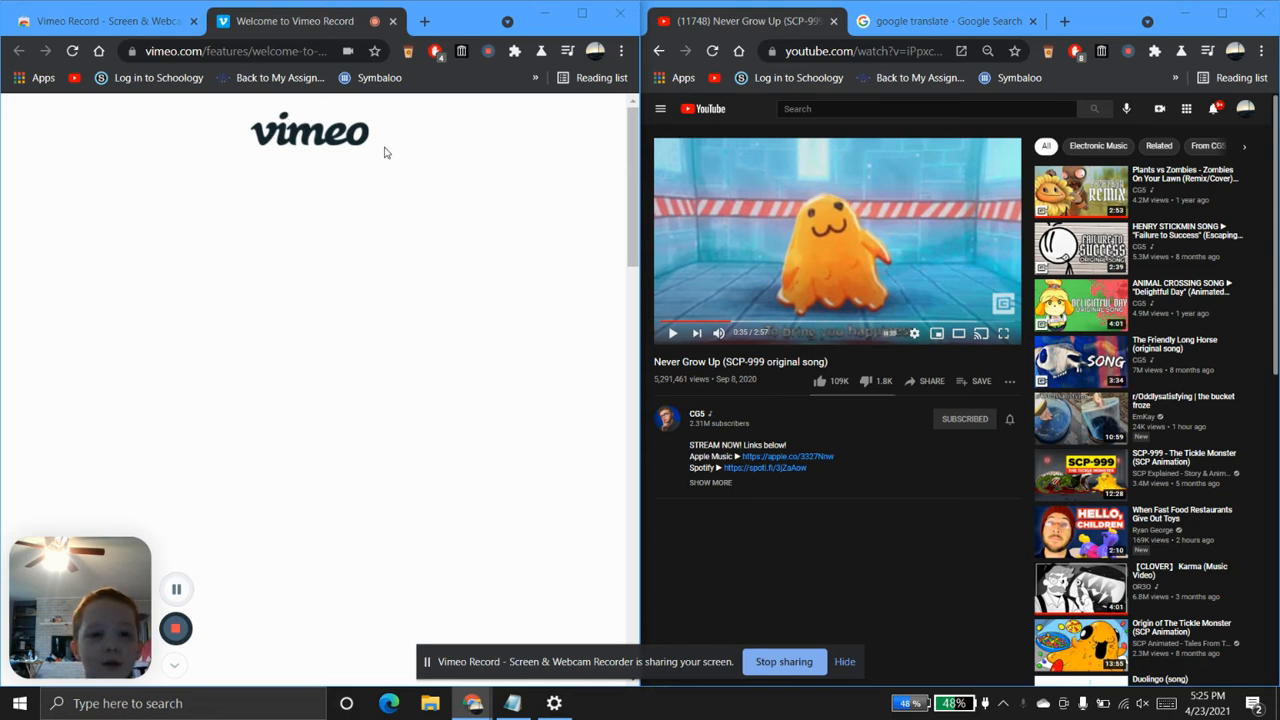
mouse_move(364, 128)
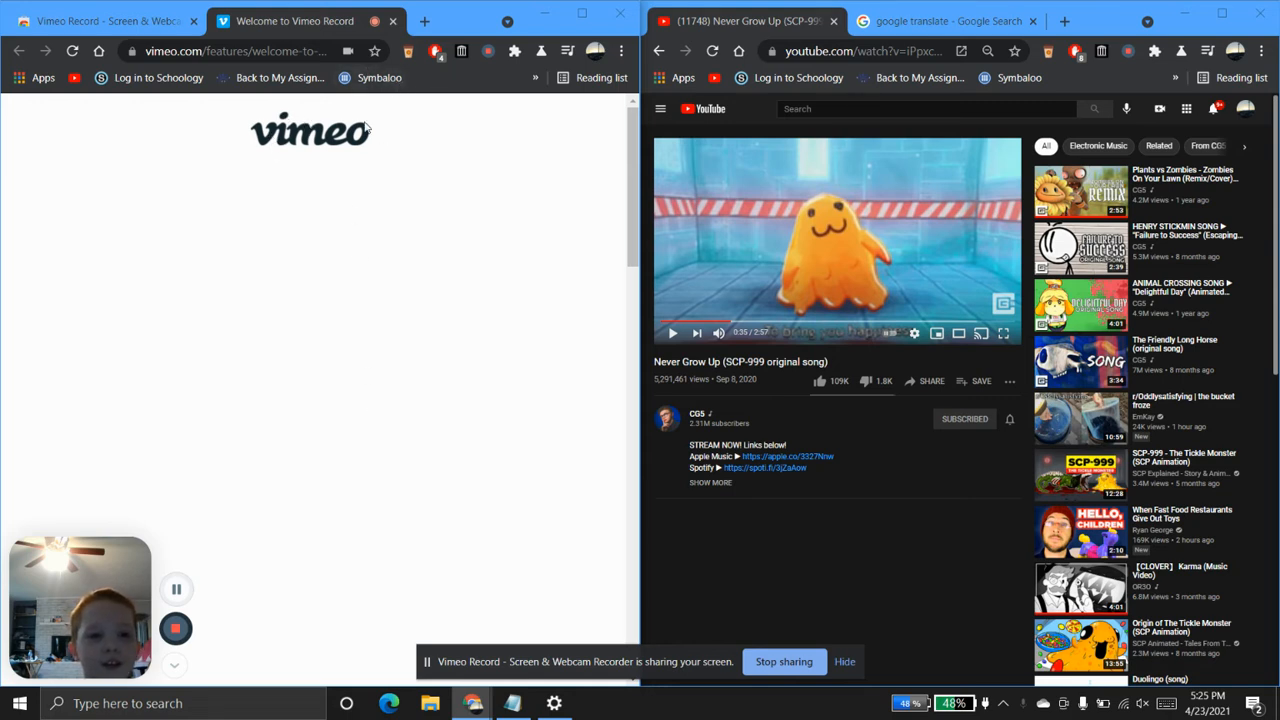
mouse_move(400, 386)
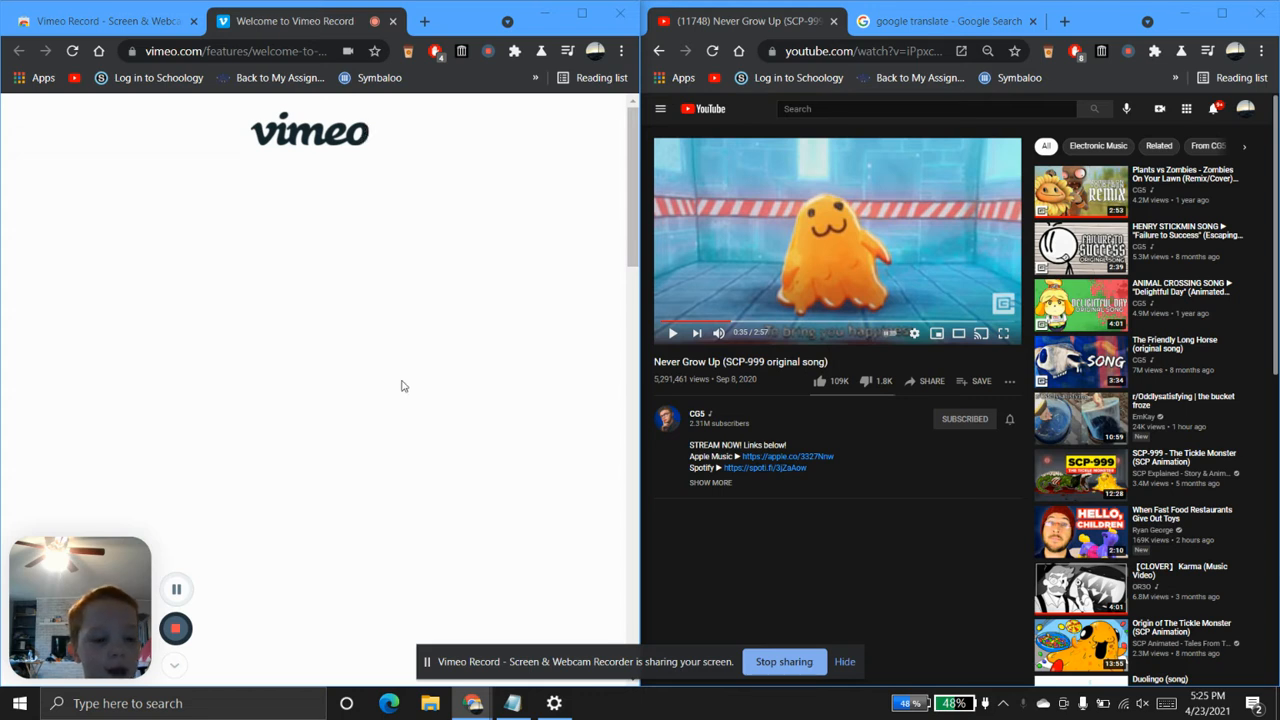
mouse_move(810, 592)
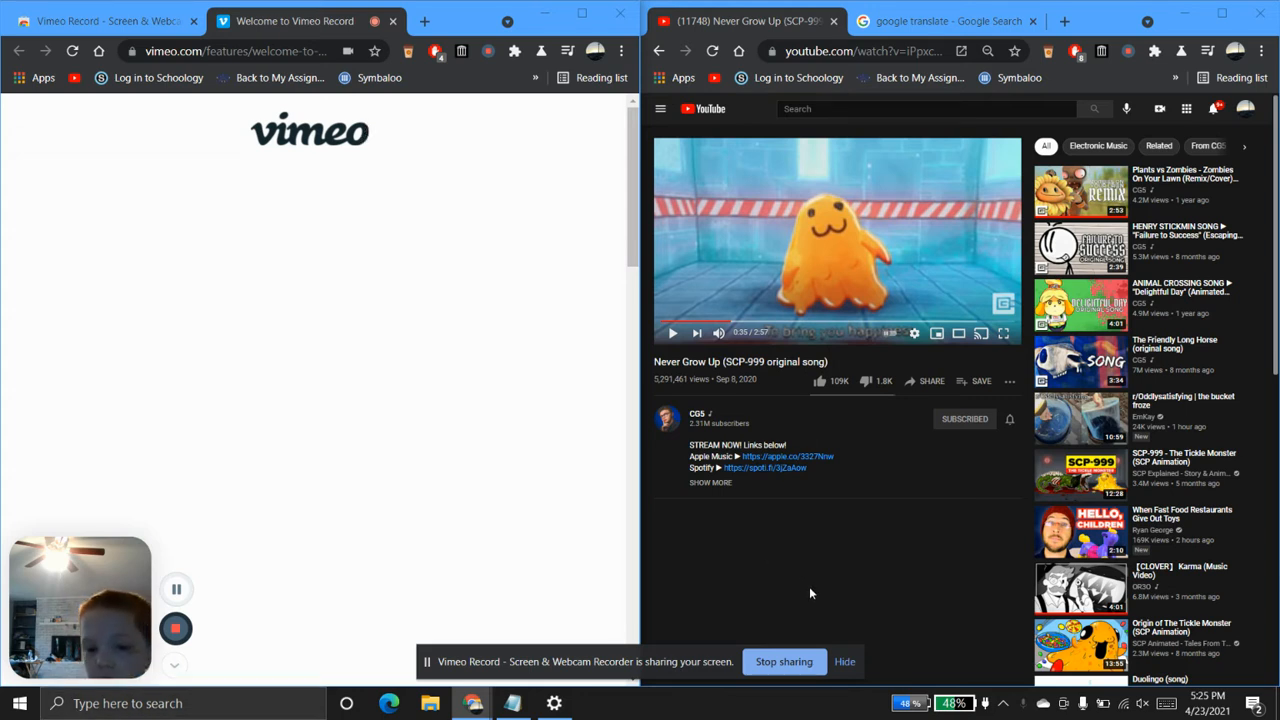
mouse_move(852, 570)
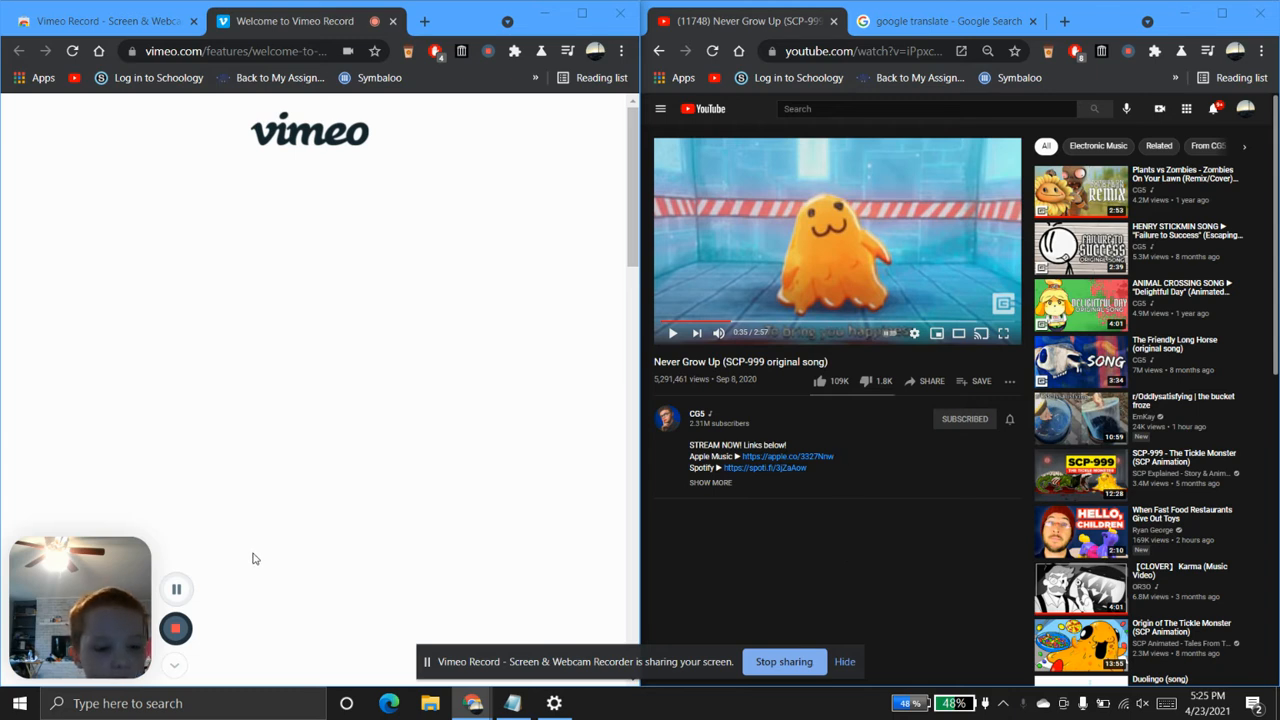
mouse_move(528, 548)
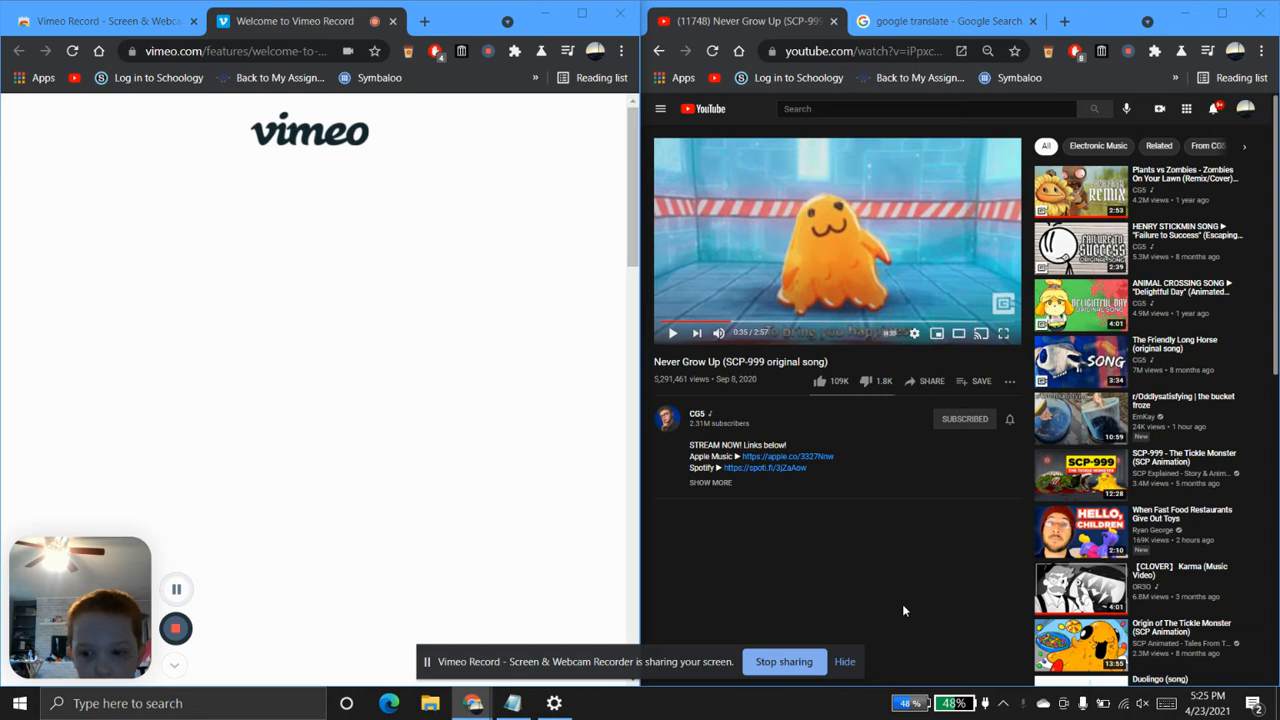
mouse_move(572, 500)
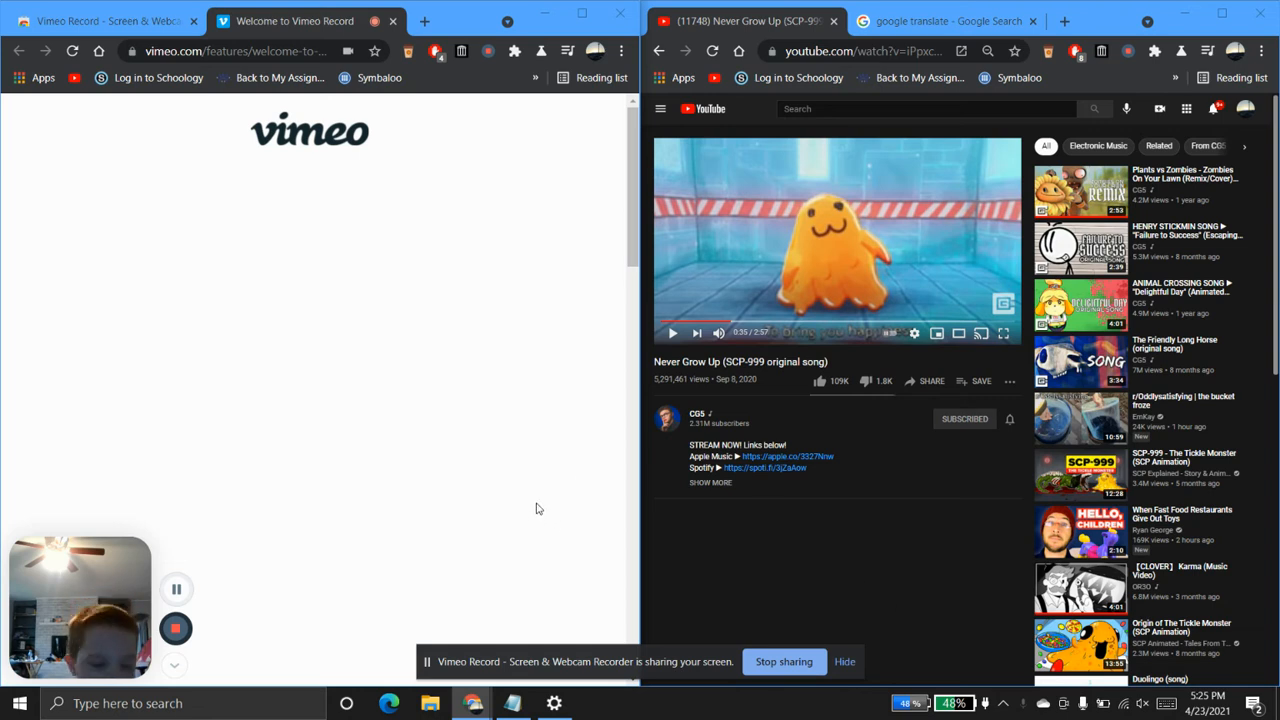
mouse_move(564, 528)
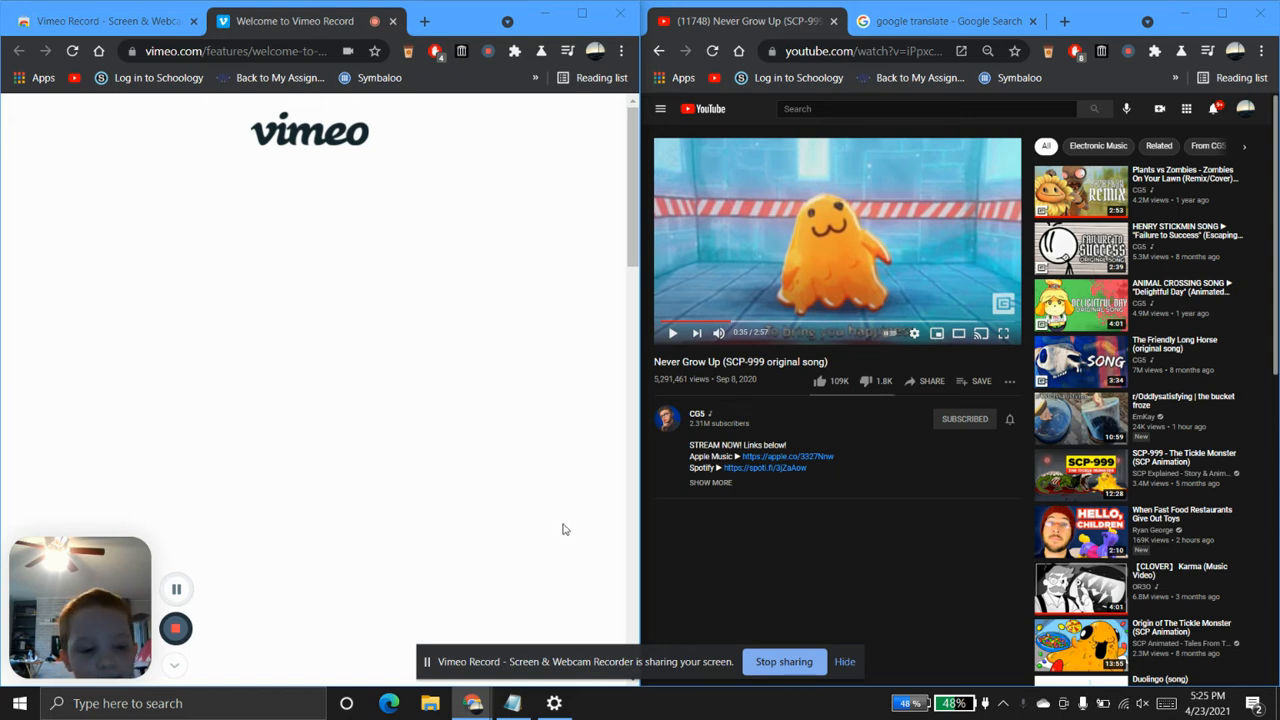
mouse_move(784, 620)
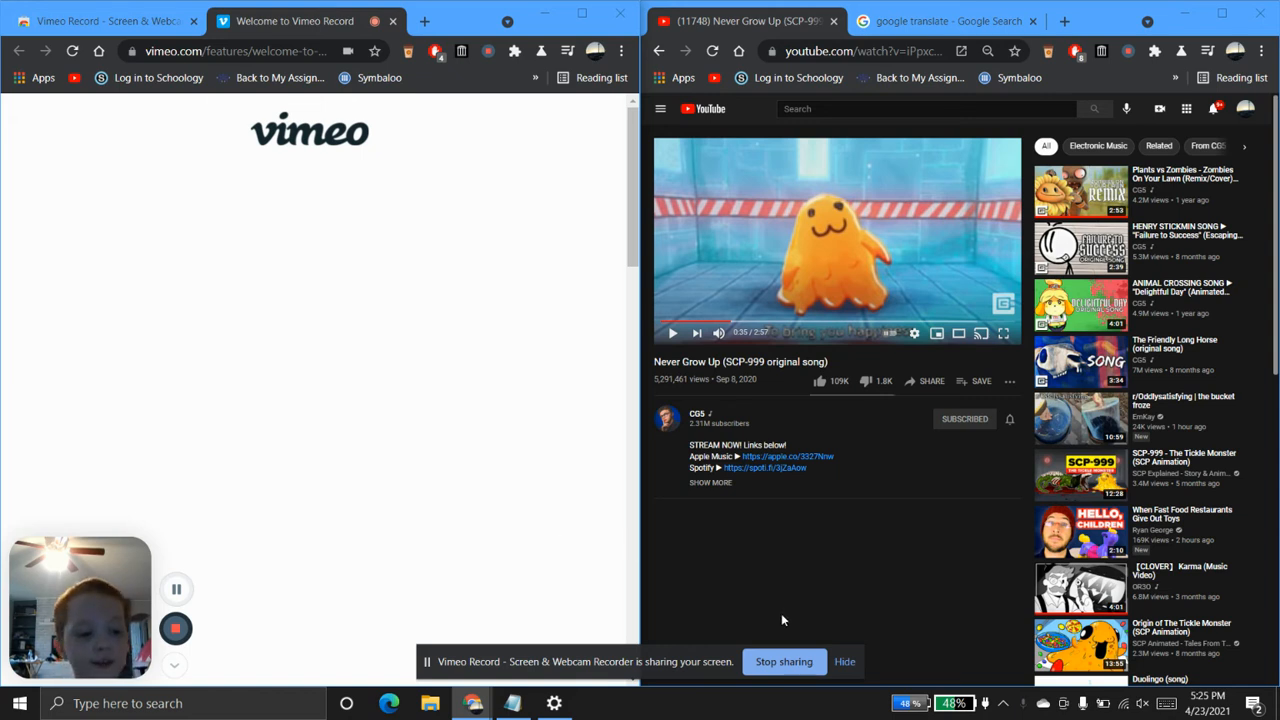